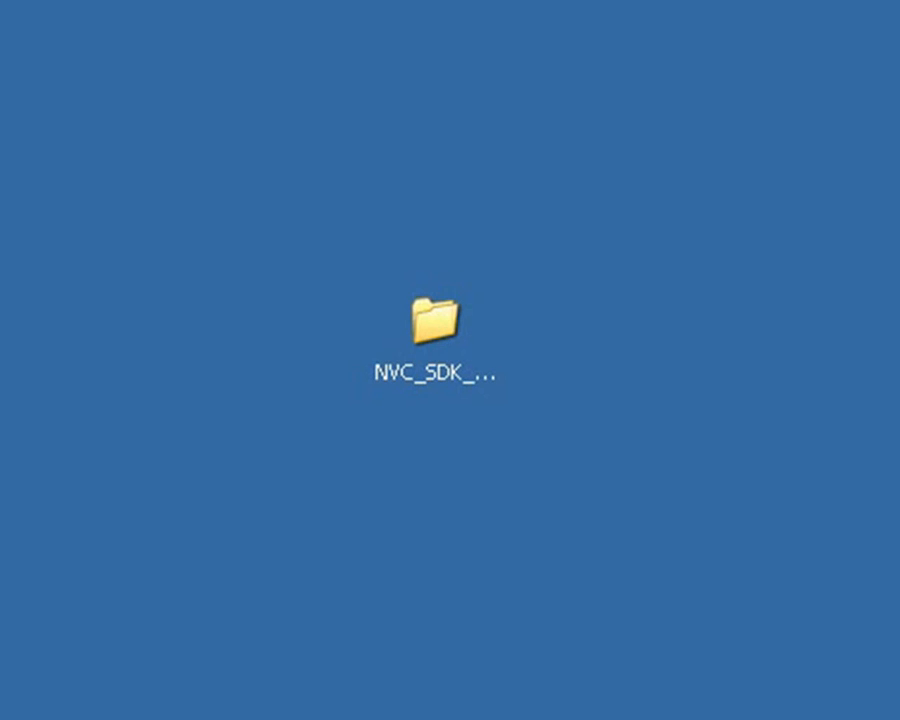
Step: Navigate from the NVC_SDK_V1.00.07 desktop folder into BIN and then TOOLS
double_click(434, 326)
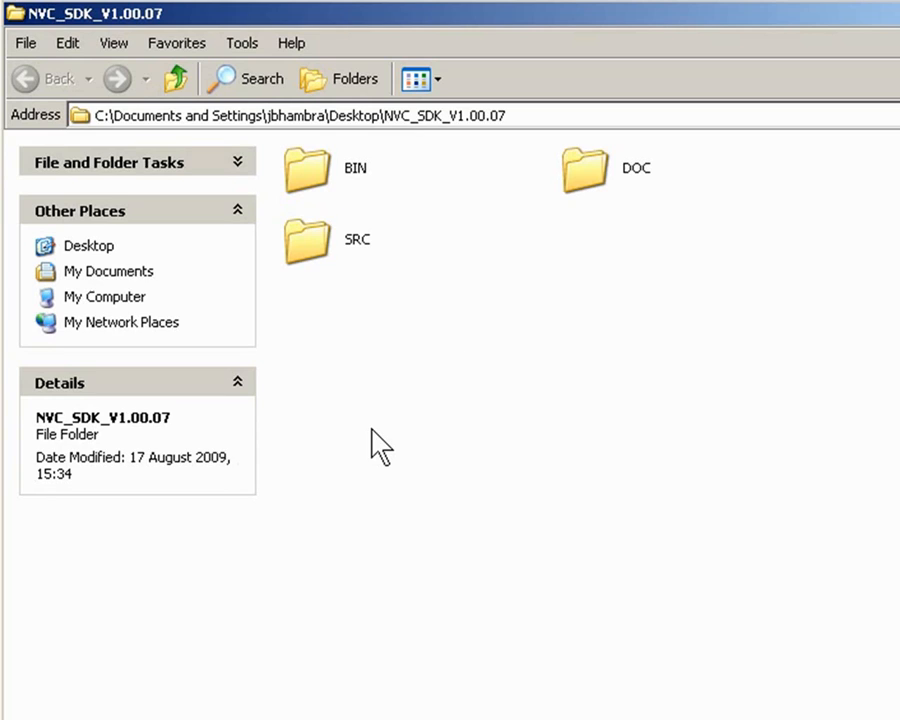
mouse_move(360, 190)
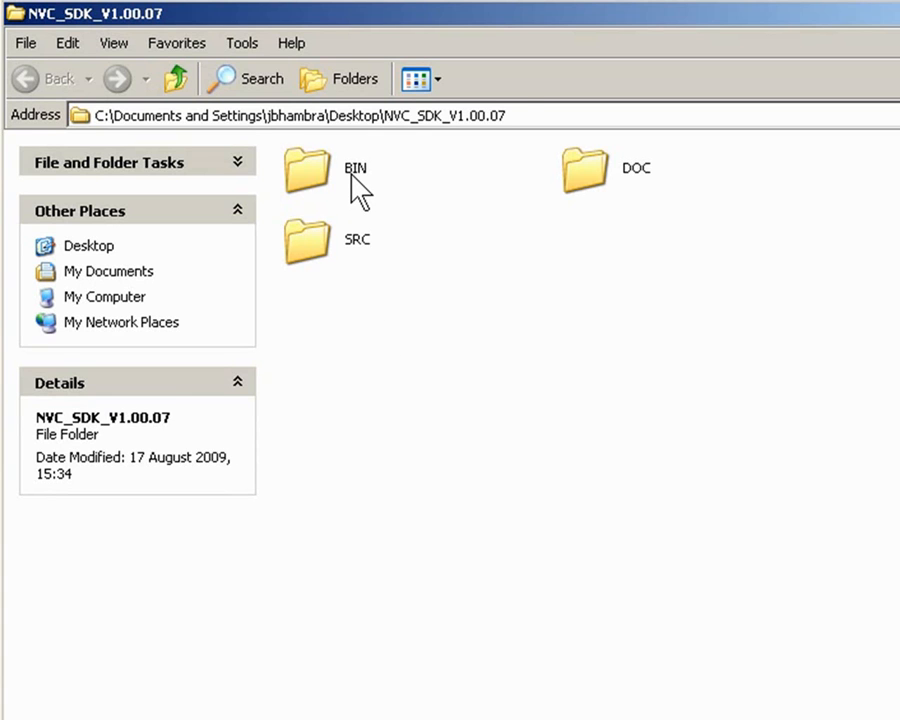
double_click(306, 170)
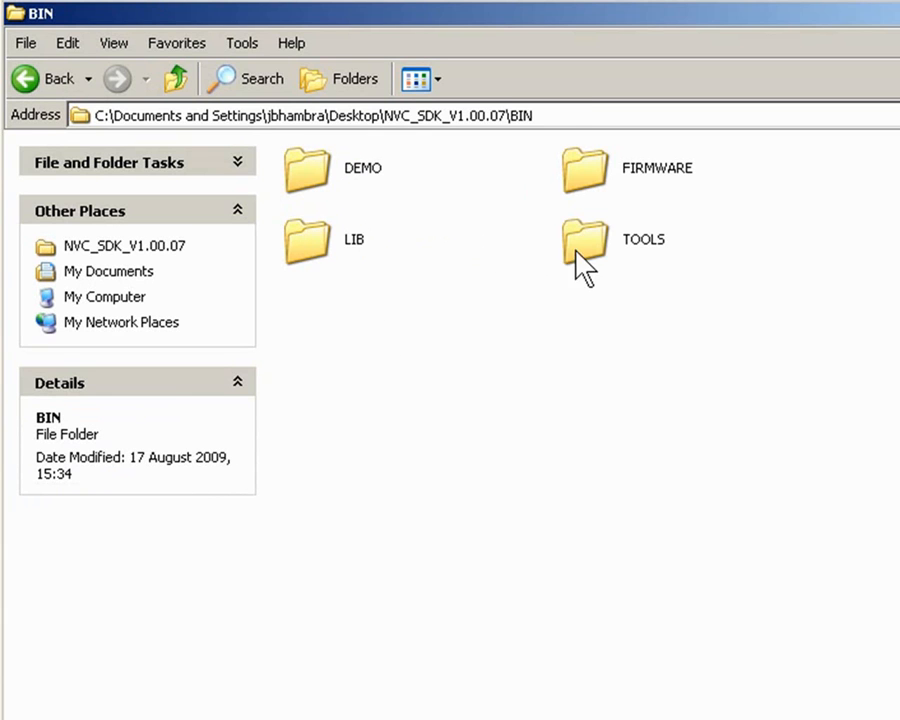
double_click(584, 240)
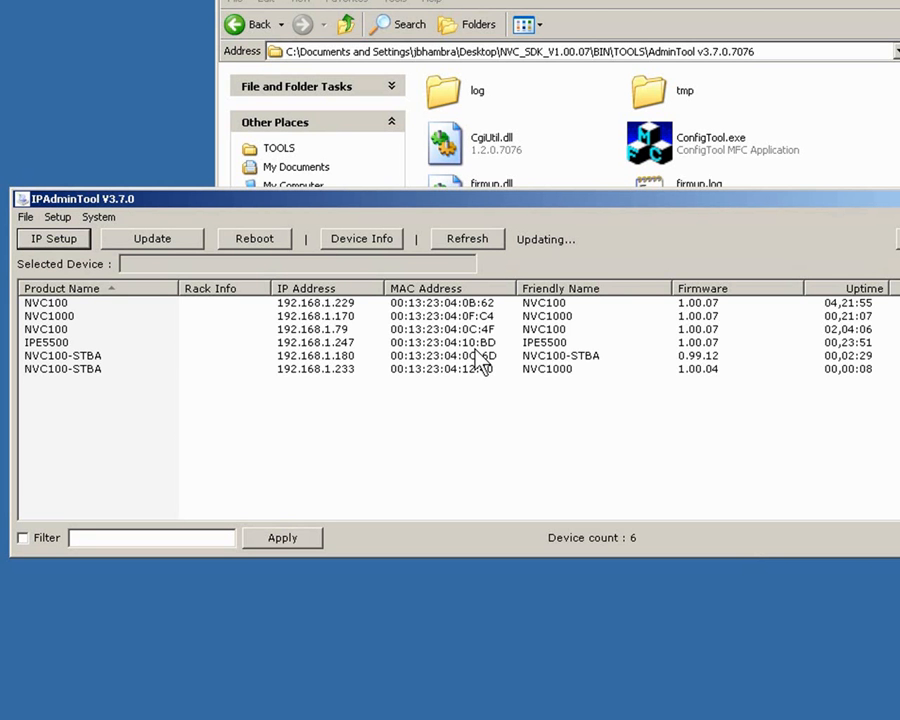
mouse_move(476, 384)
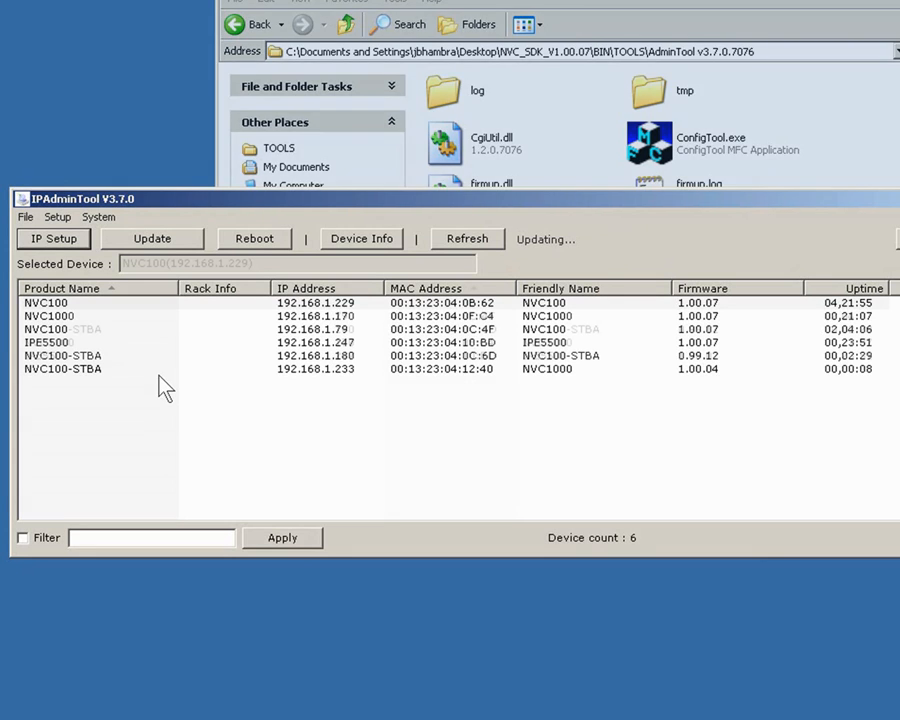
Step: Launch the web view for the NVC100 at 192.168.1.229 from its IPAdminTool context menu
click(424, 288)
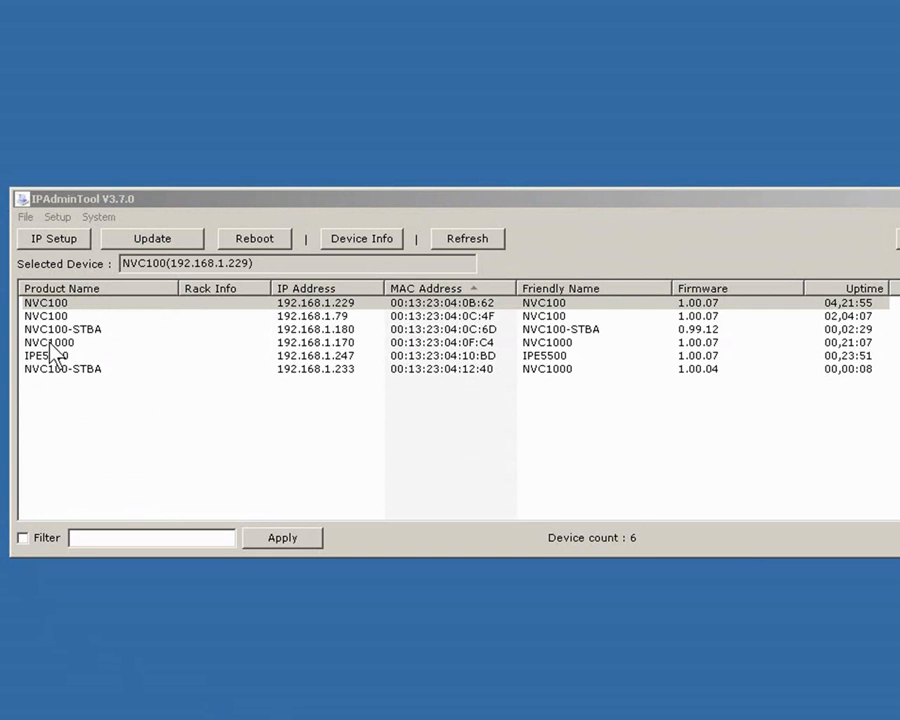
mouse_move(48, 344)
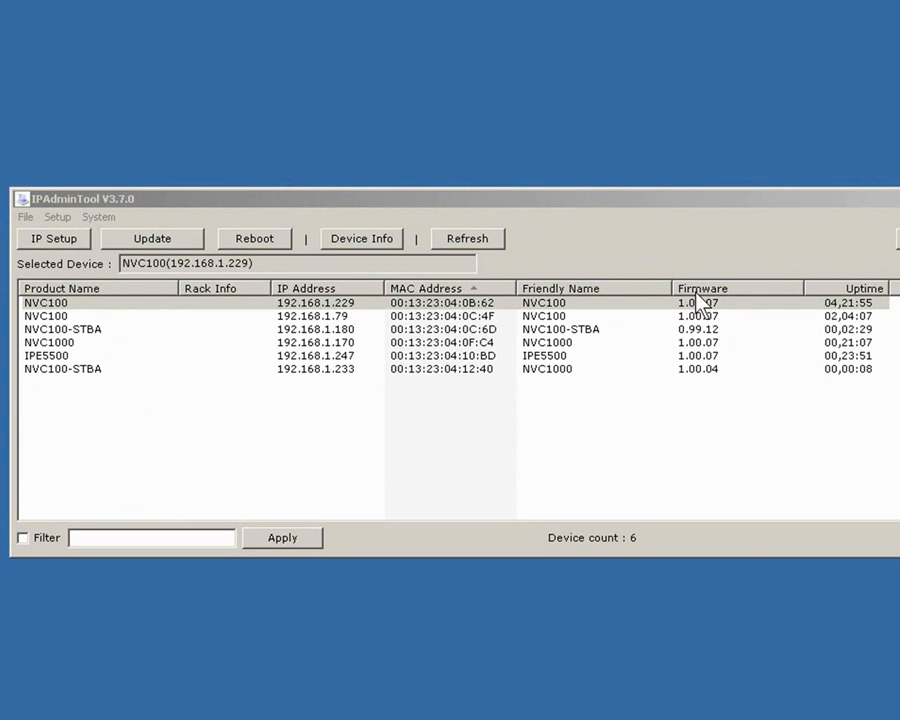
mouse_move(196, 384)
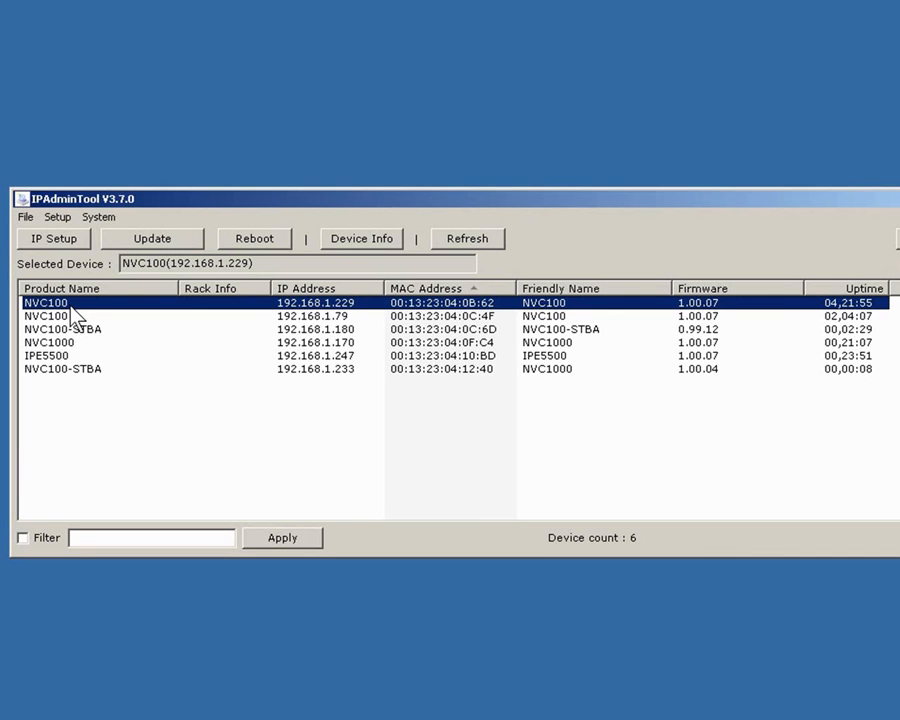
right_click(44, 302)
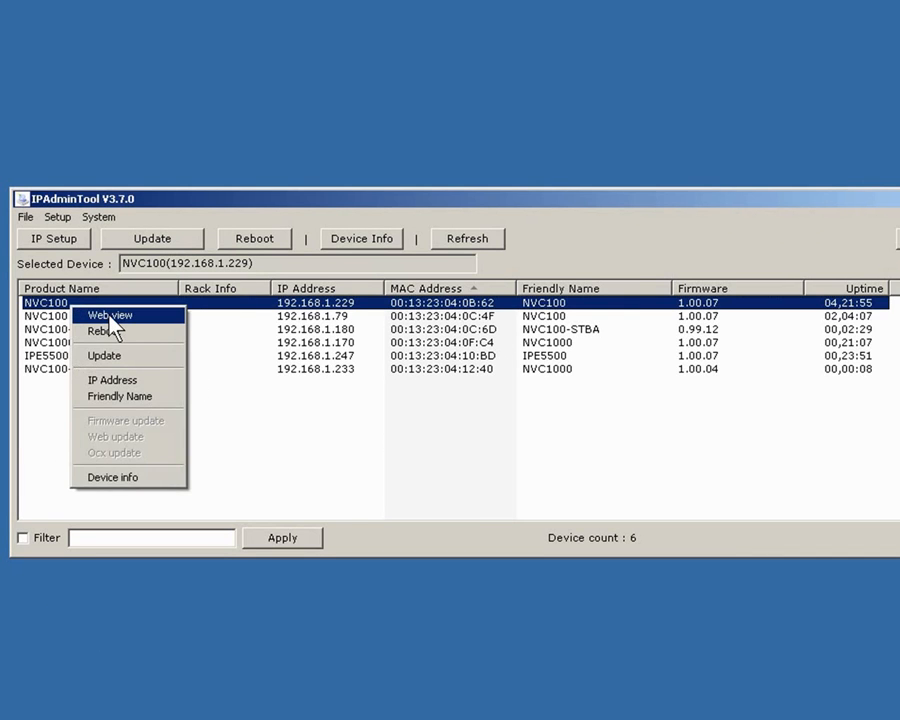
click(108, 316)
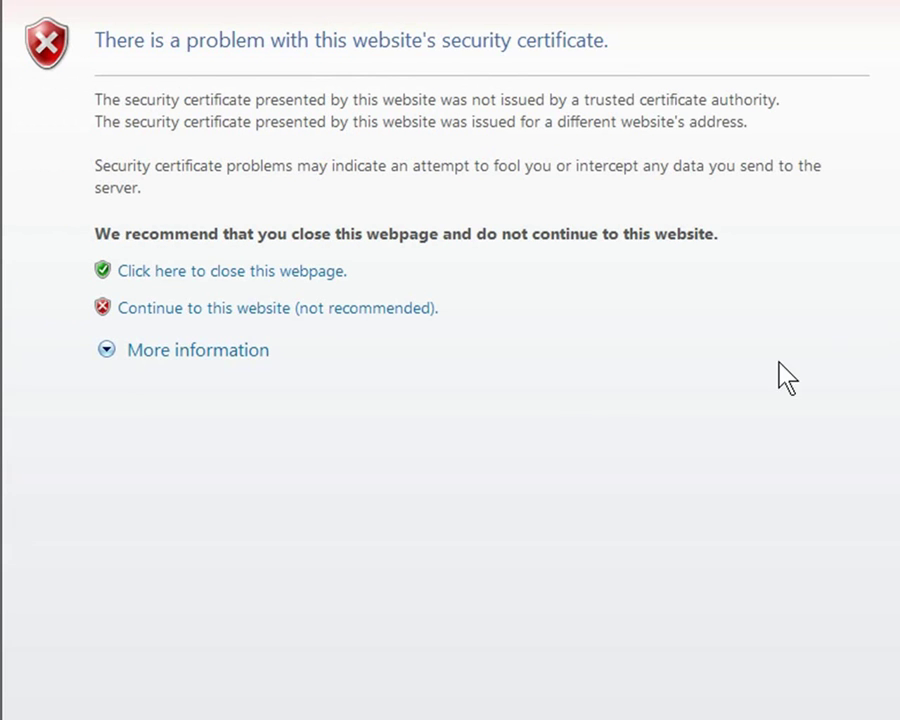
mouse_move(304, 344)
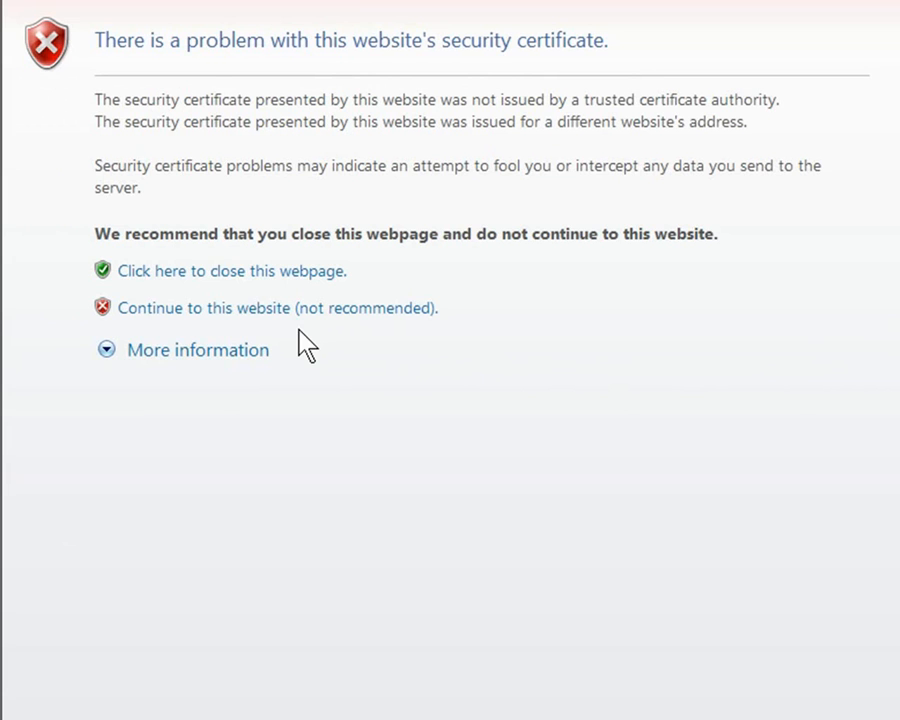
Step: Continue to the NVC100 site at 192.168.1.229 despite the certificate warning
click(276, 308)
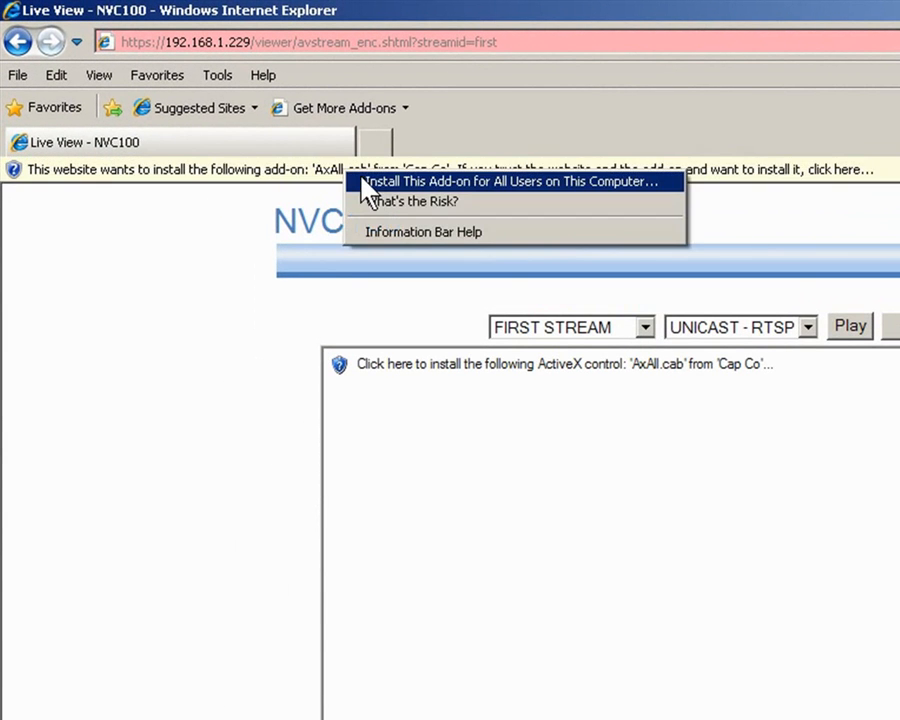
Step: Install the viewer ActiveX add-on for all users and start the live intersection stream
click(512, 180)
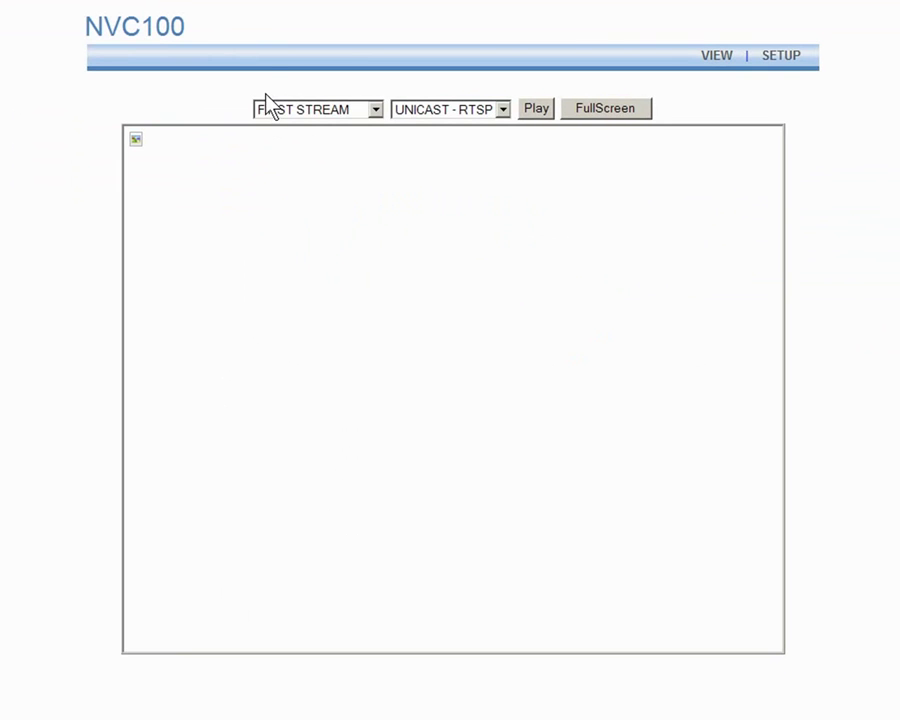
mouse_move(488, 314)
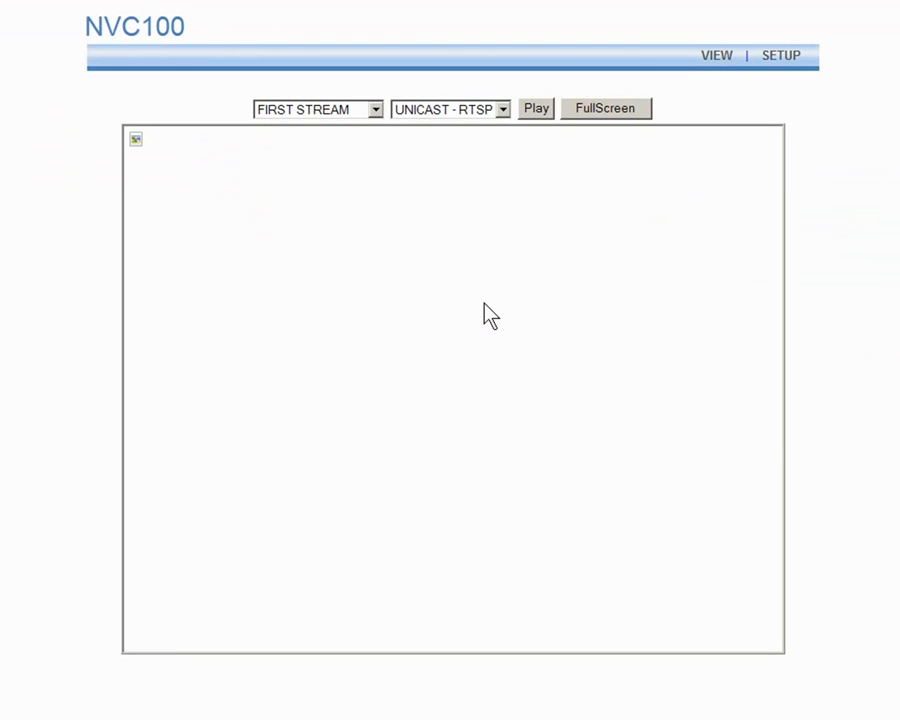
mouse_move(482, 308)
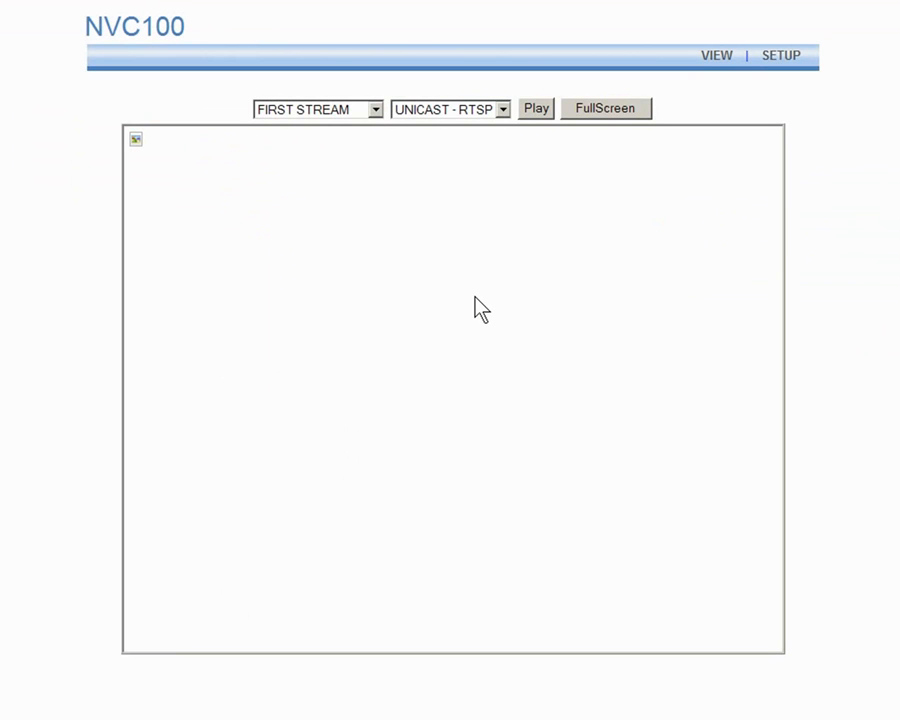
click(536, 108)
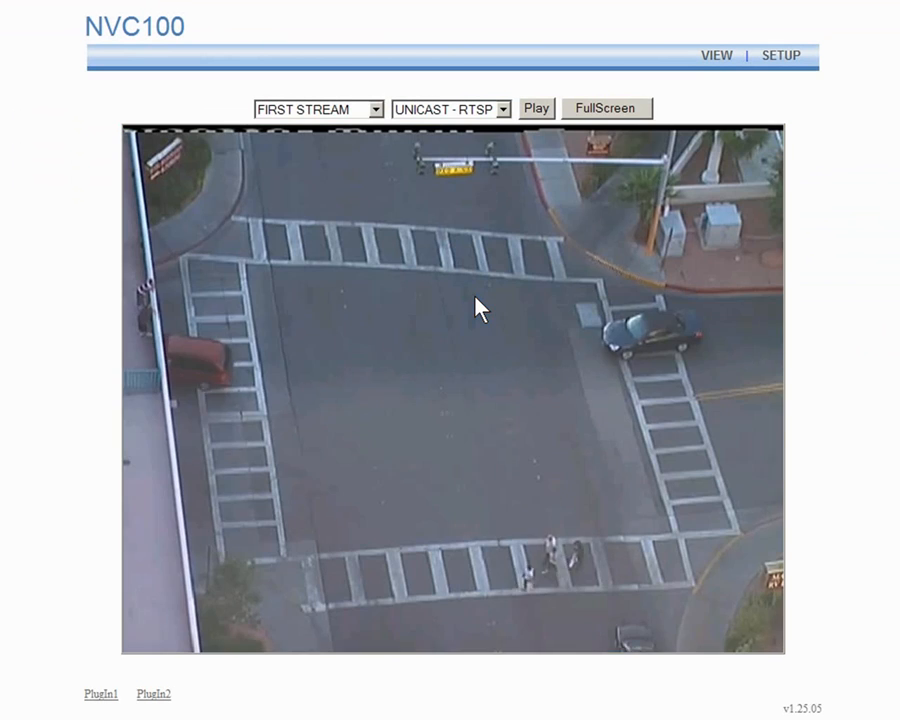
click(536, 108)
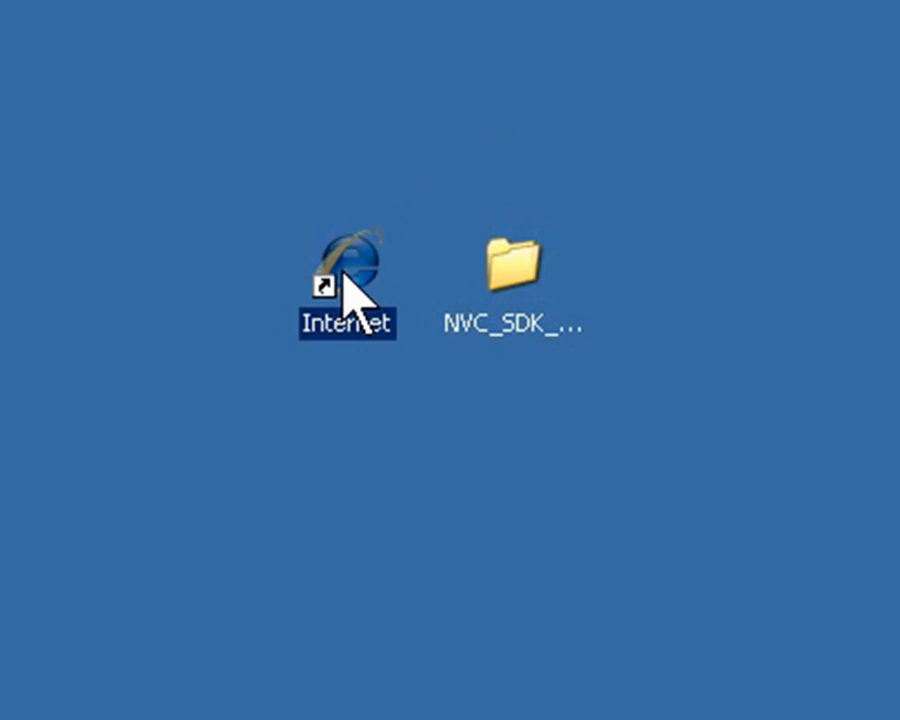
double_click(348, 264)
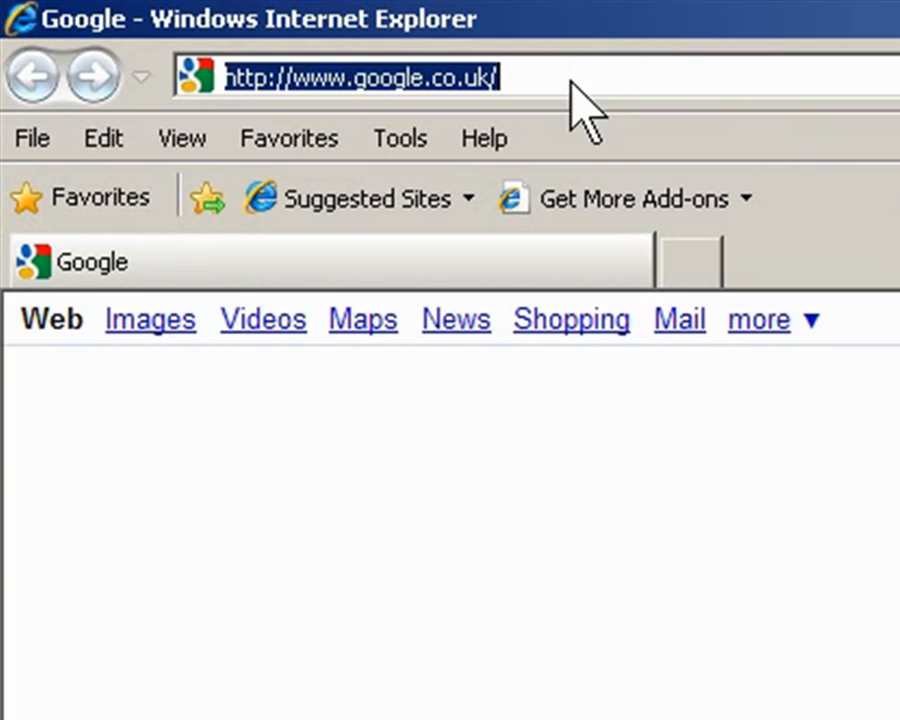
text(ht)
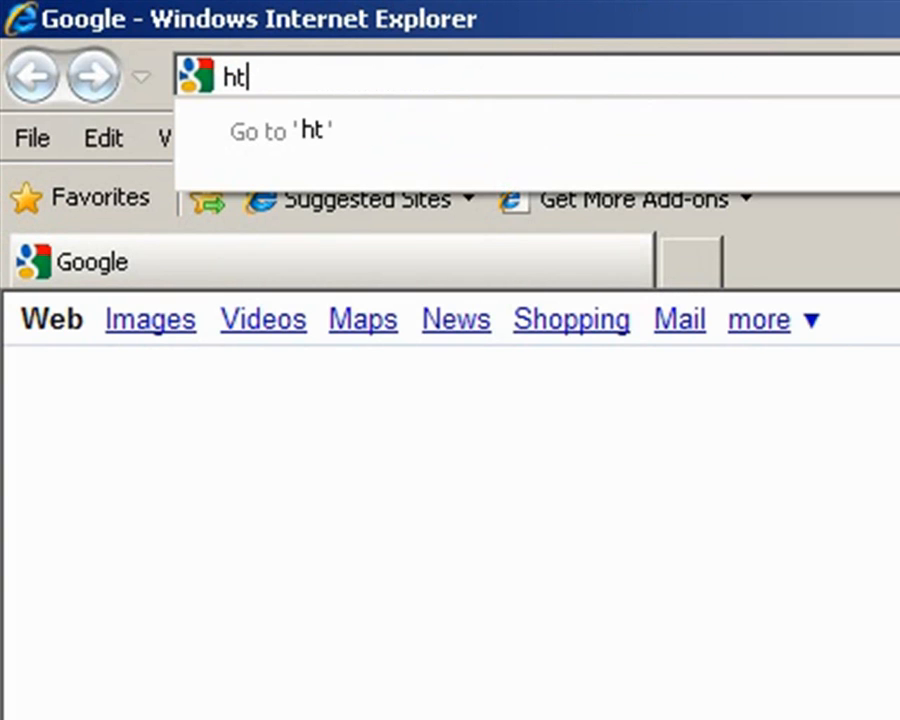
text(tps:)
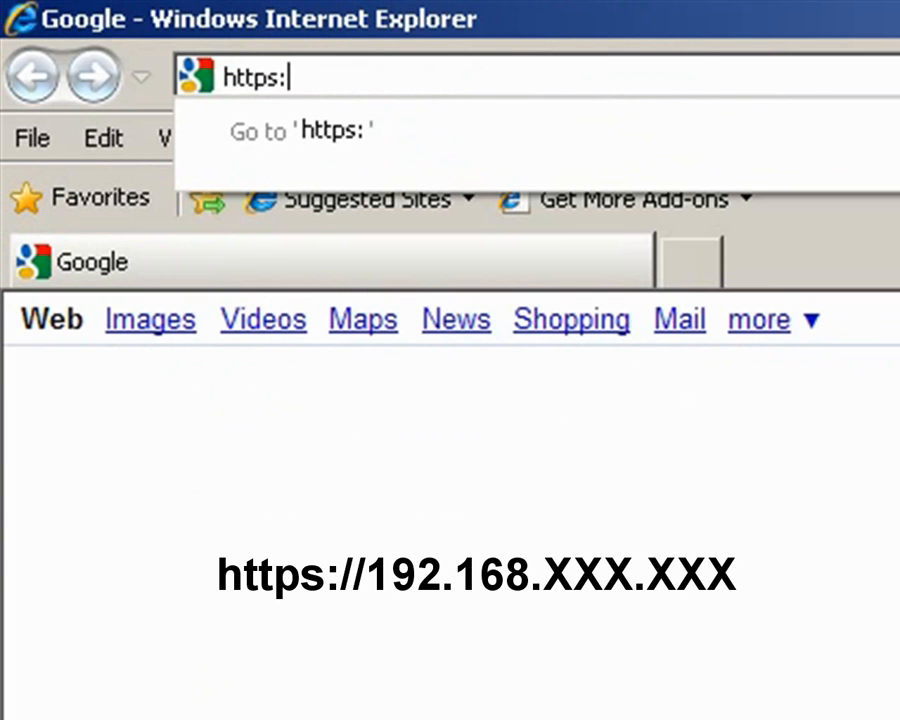
text(//)
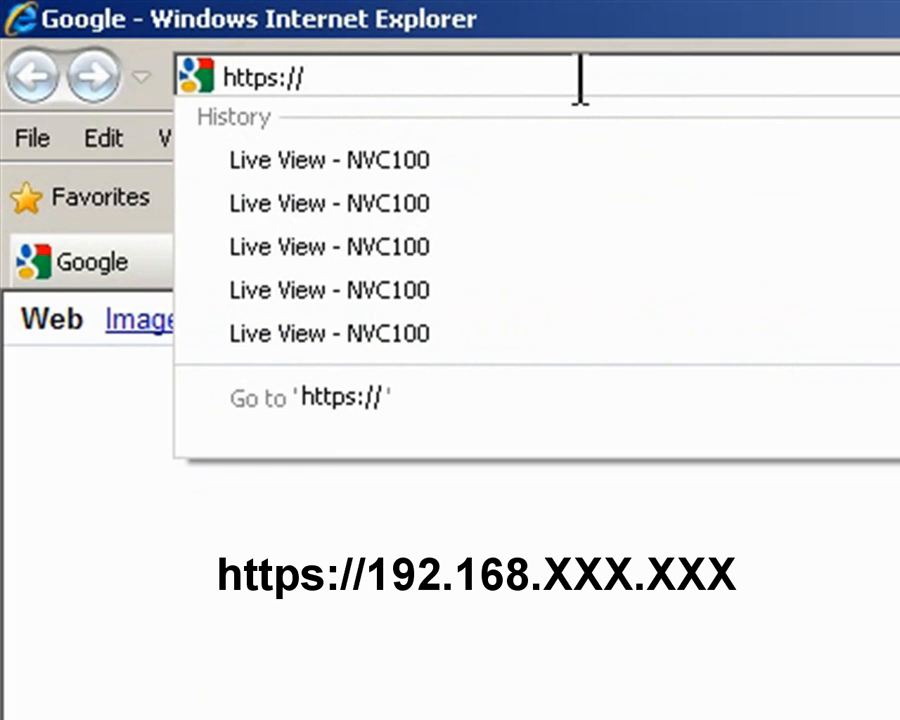
text(192)
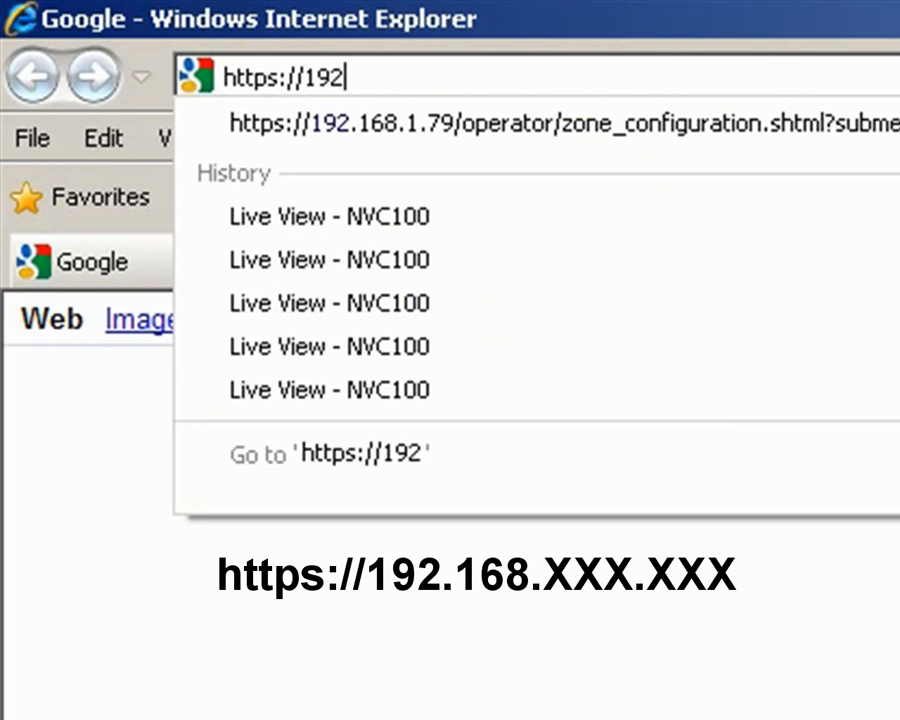
text(.)
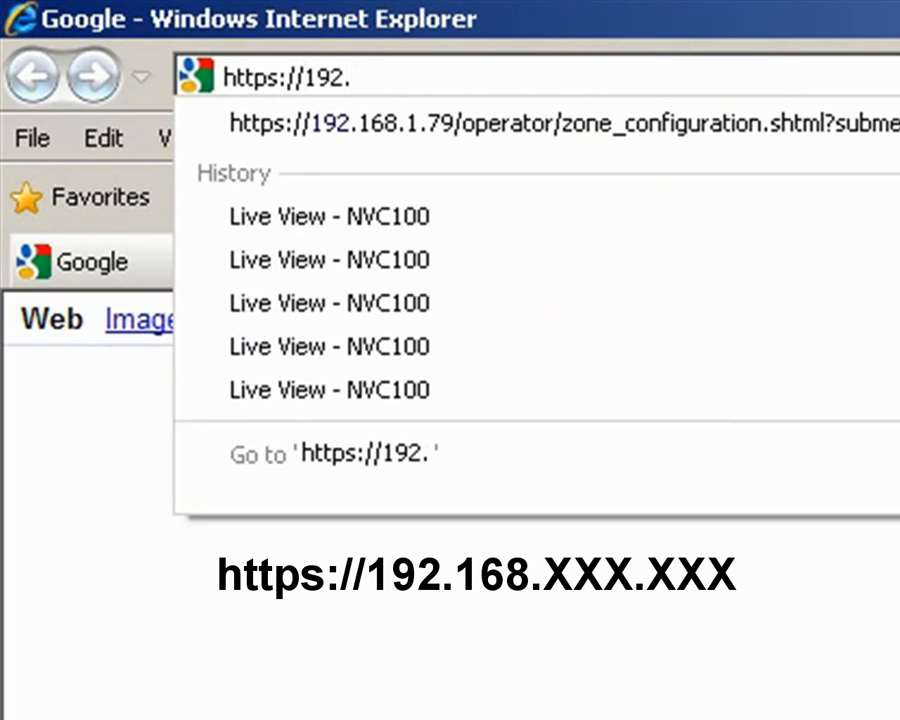
text(168.)
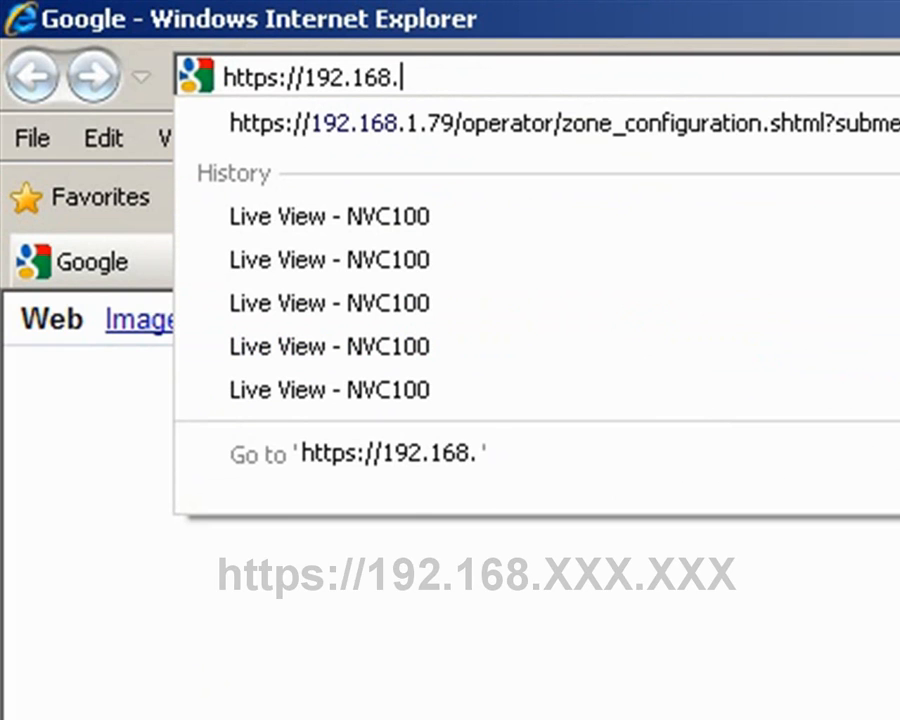
text(1.229)
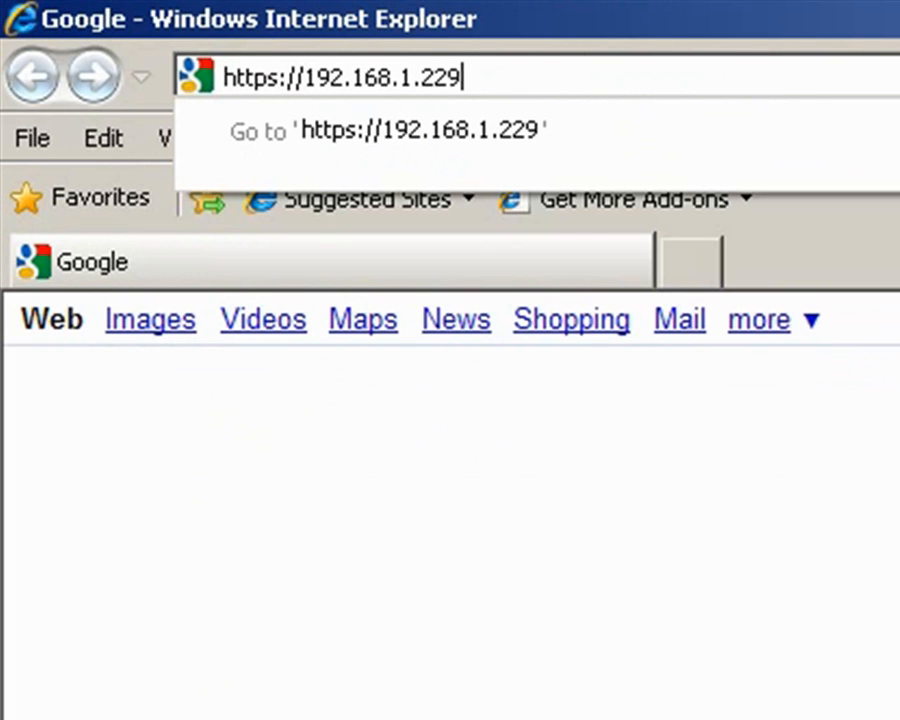
key(Return)
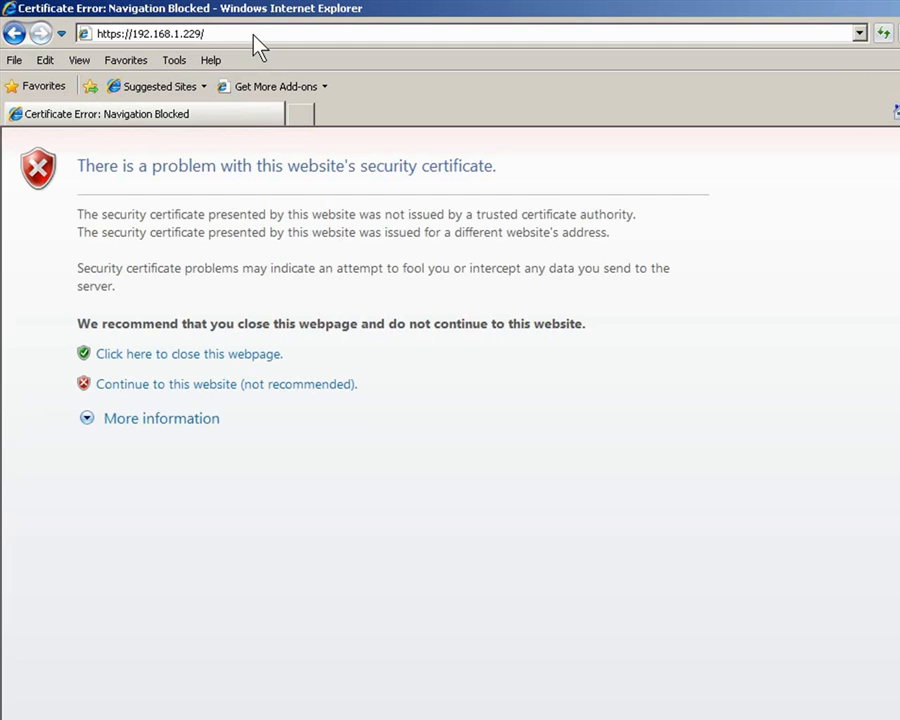
Step: Continue past the certificate warning and play the NVC100 live intersection stream
click(226, 384)
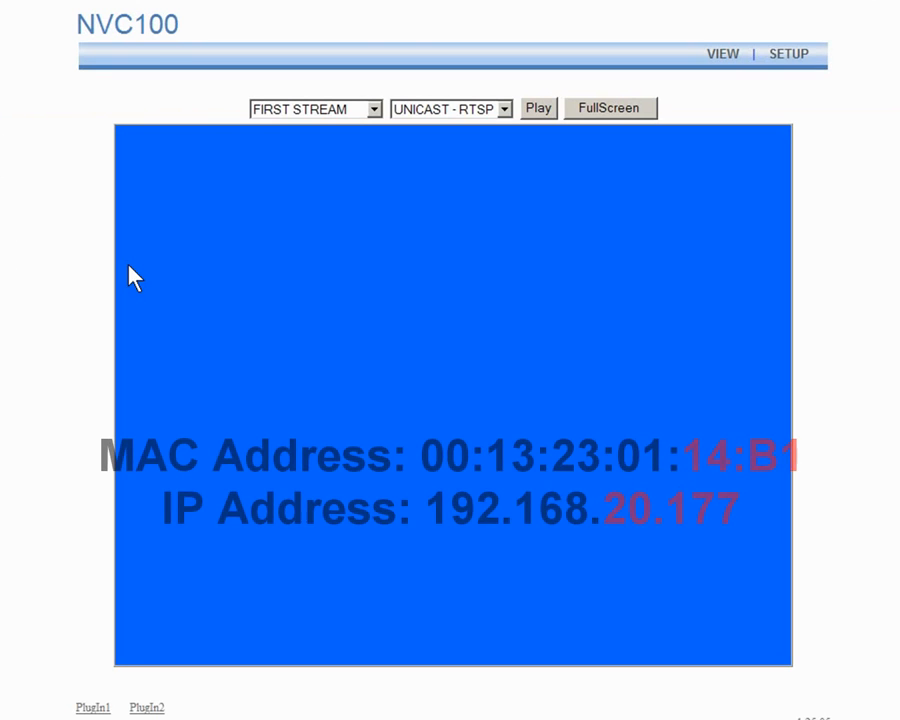
click(538, 108)
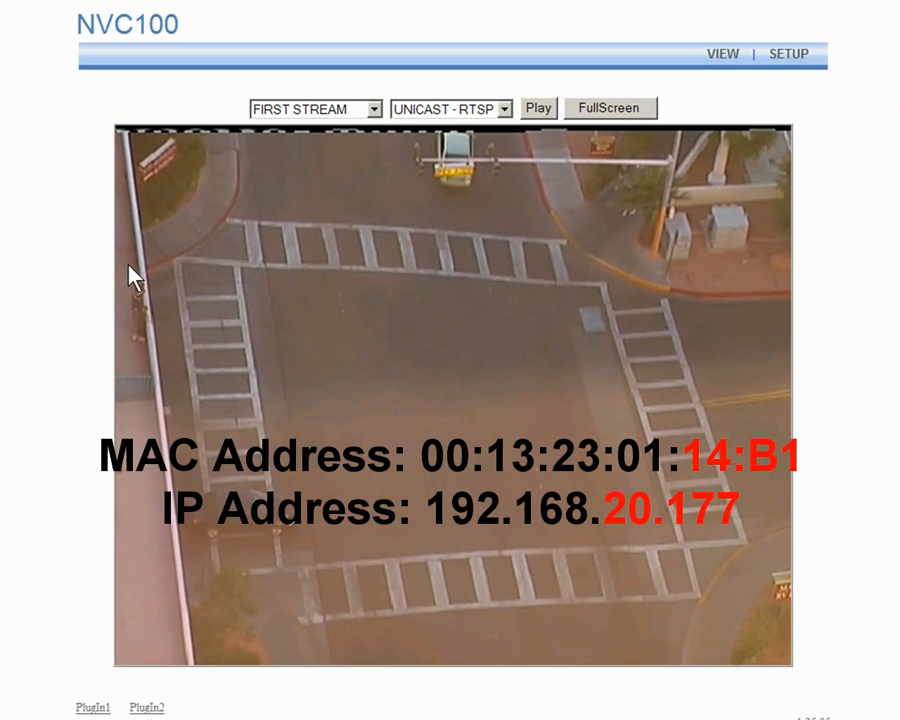
click(538, 108)
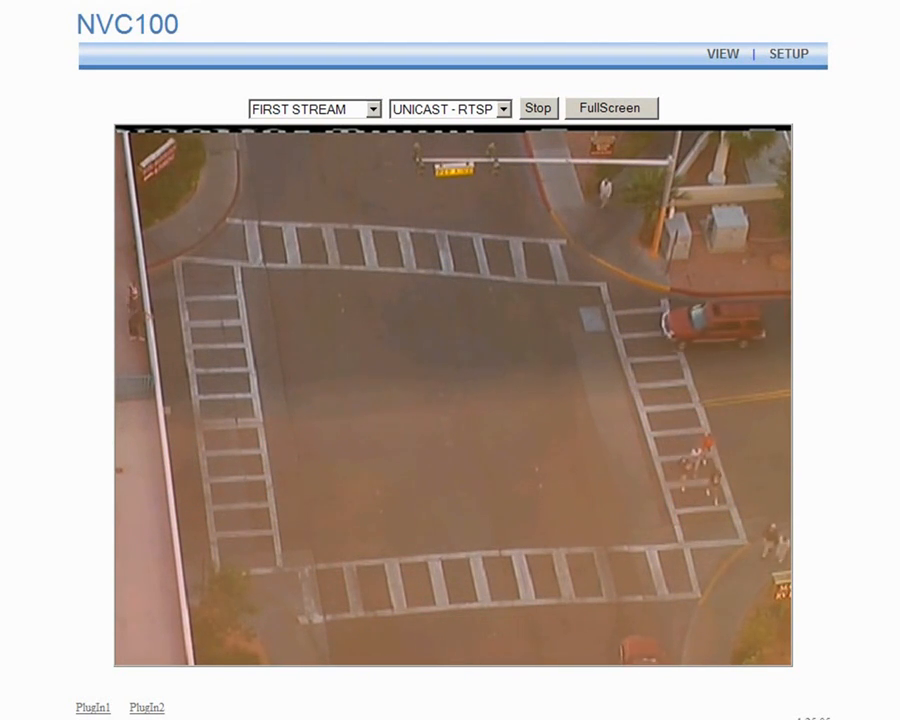
click(28, 708)
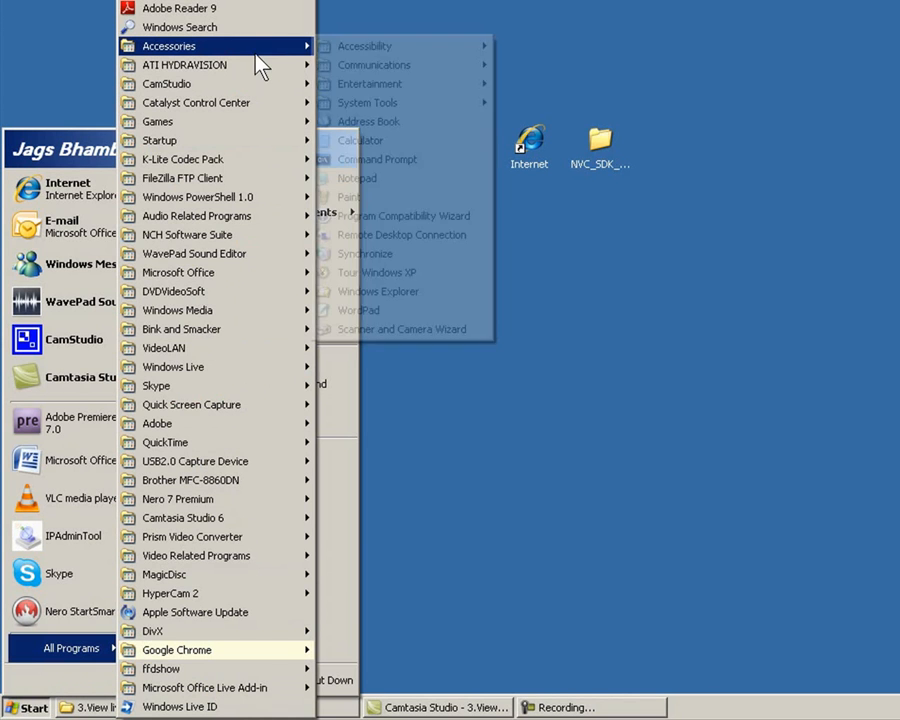
Step: Launch Calculator from Accessories and switch it to Scientific view
click(360, 140)
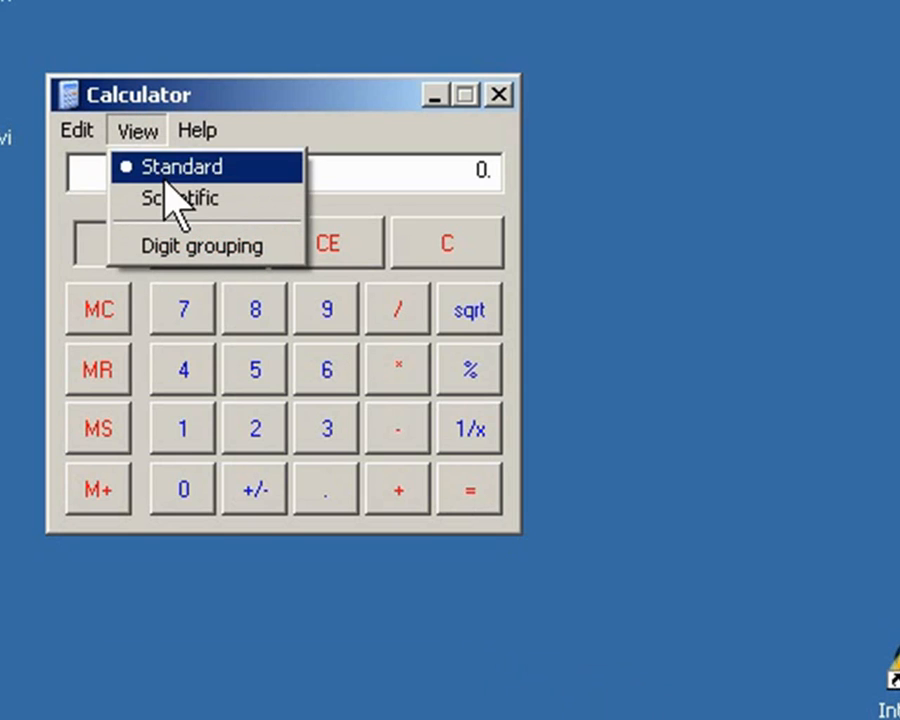
click(180, 198)
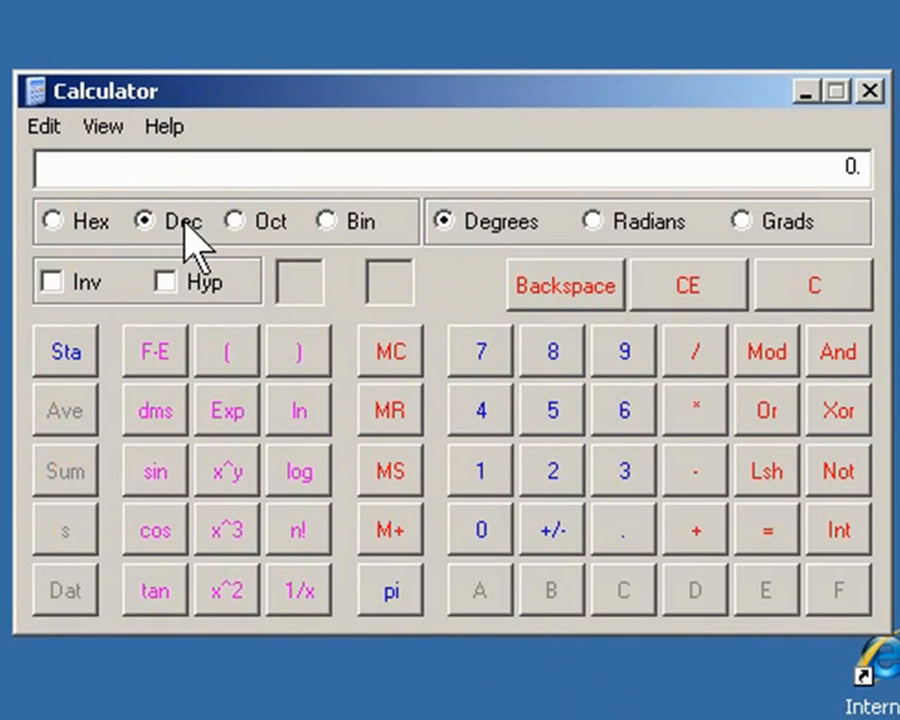